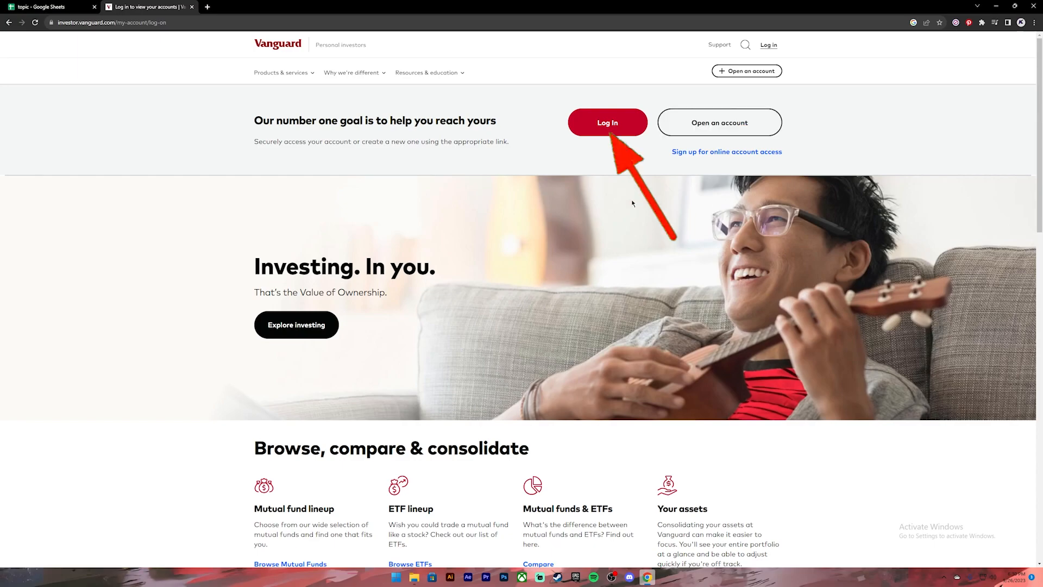
Go to the Personal Investor login page via the red Log In button.
{"action": "left_click", "coordinate": [606, 122]}
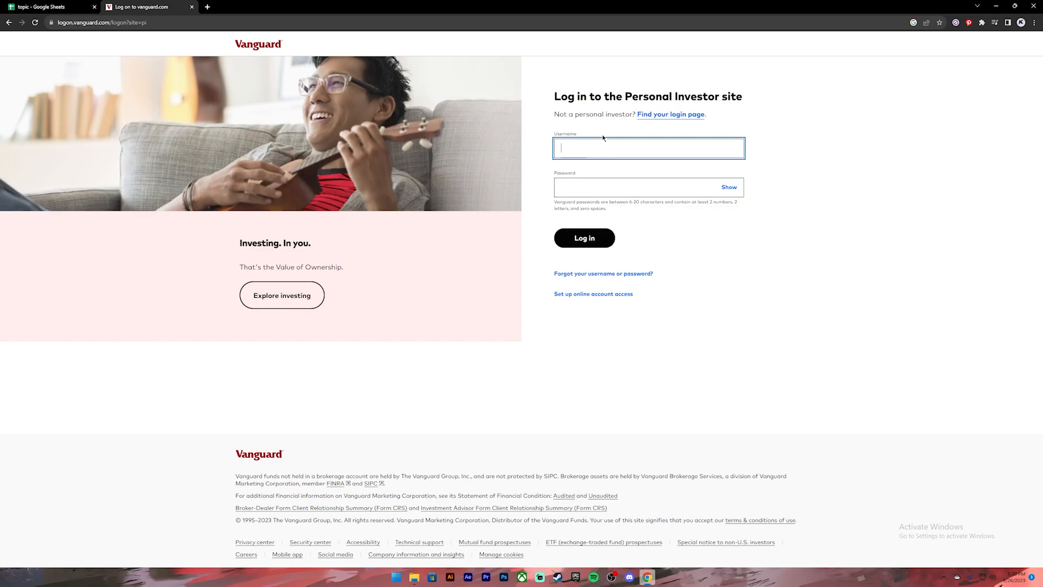
Enter the username 'john123' and the password in the login form.
{"action": "type", "text": "john123"}
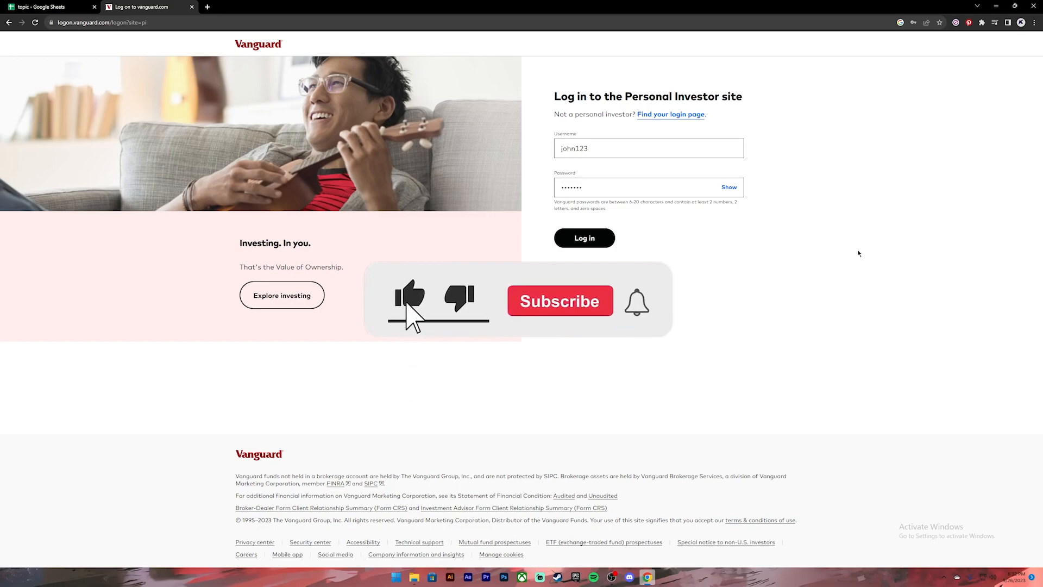
{"action": "left_click", "coordinate": [560, 301]}
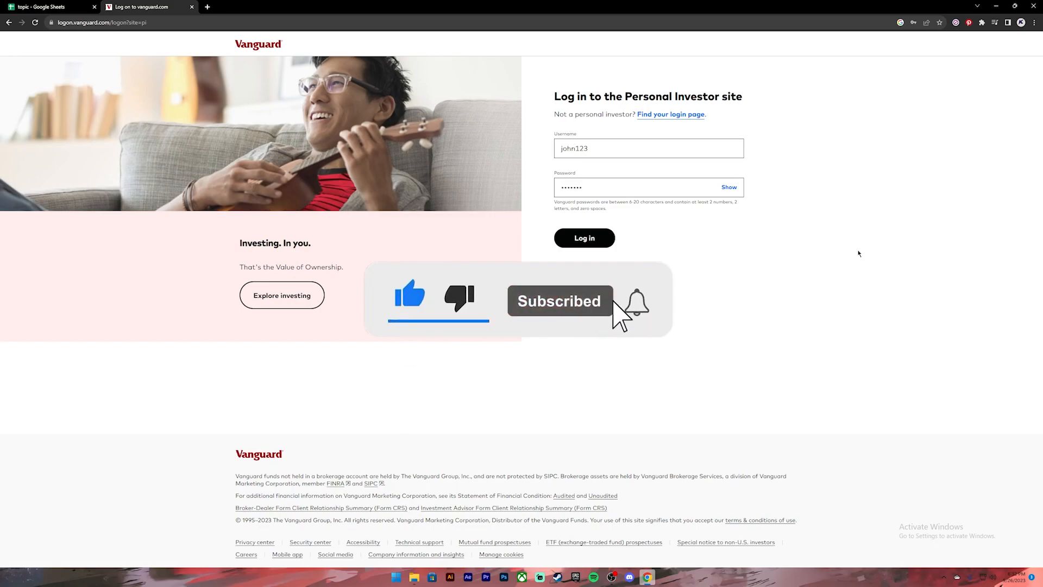